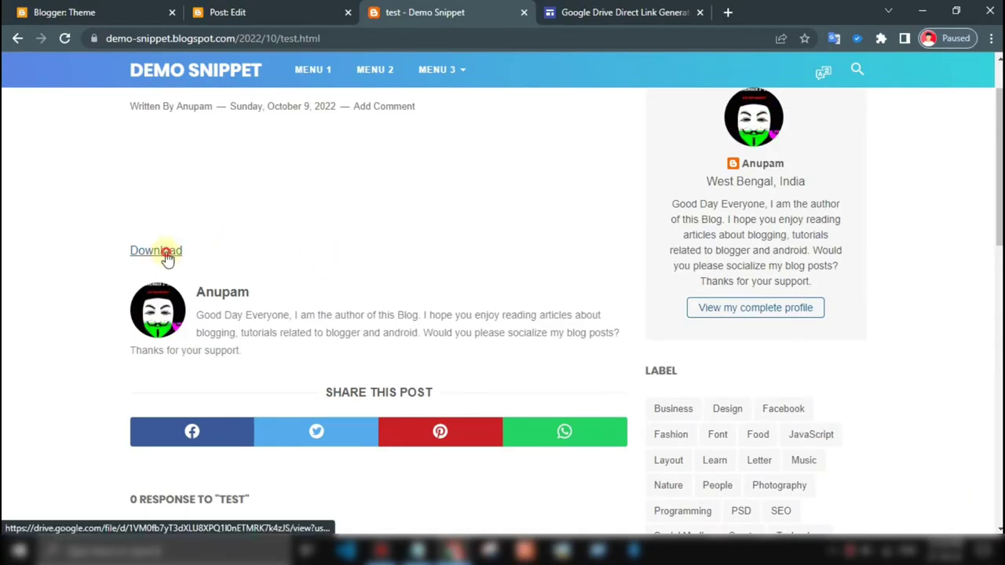
Try the post's Download link, which still leads to a Drive preview page
left_click(79, 12)
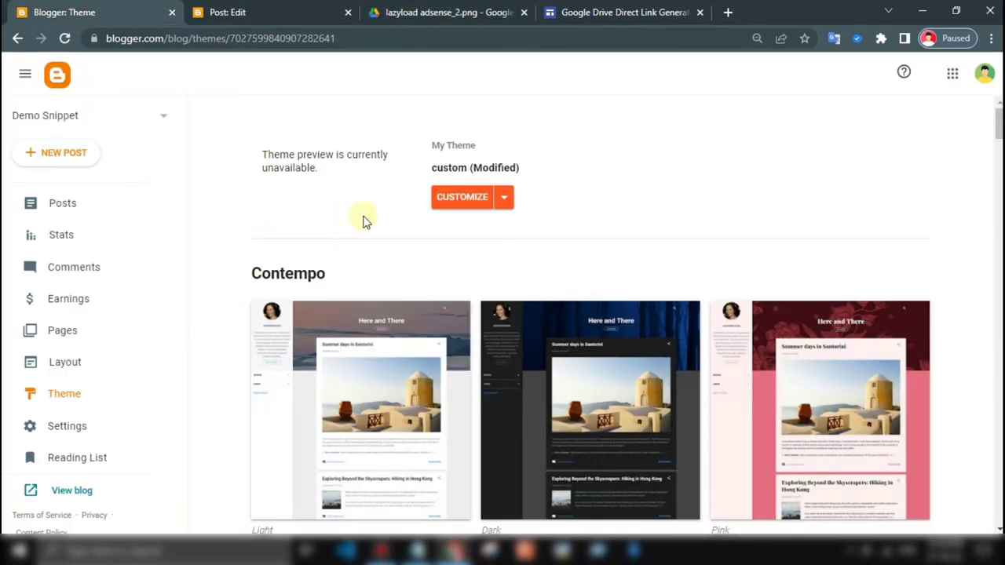
mouse_move(506, 197)
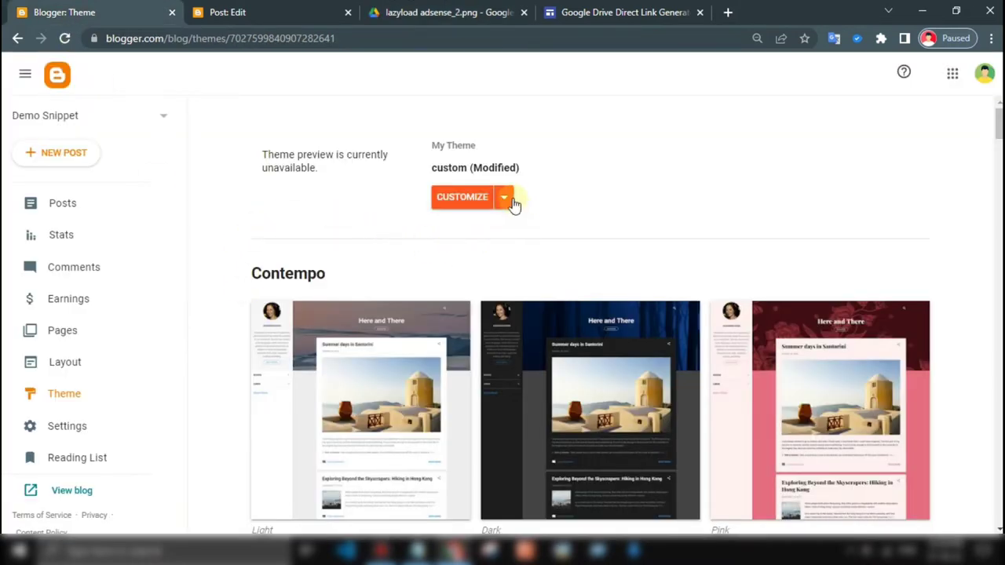
Choose Edit HTML from the custom theme's options to reach its source code
left_click(462, 197)
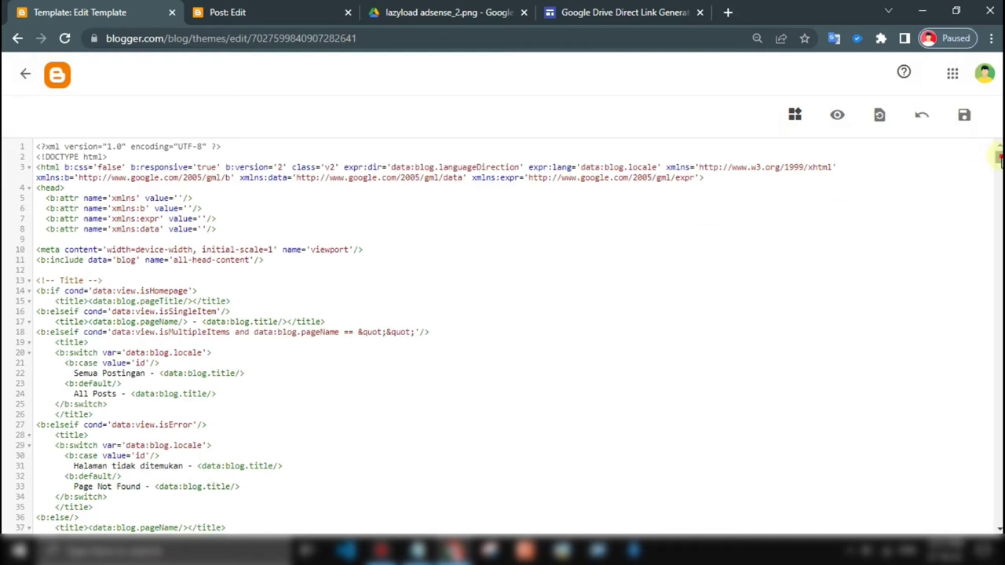
Bring the end of the theme HTML into view near the closing body tag
scroll("down", 3)
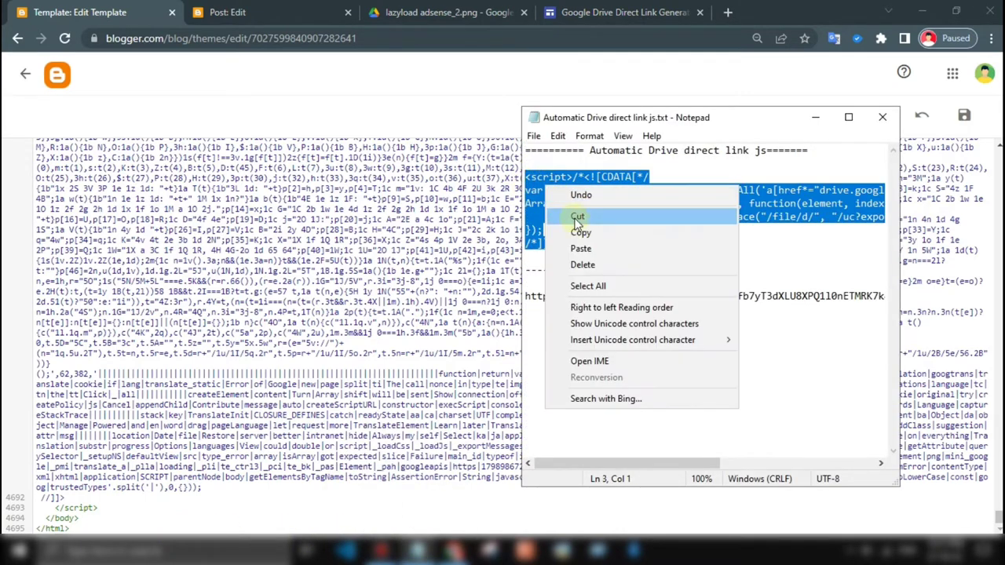
Paste the Drive direct-link script above </body>, save the theme and go to the test post's editor
left_click(578, 216)
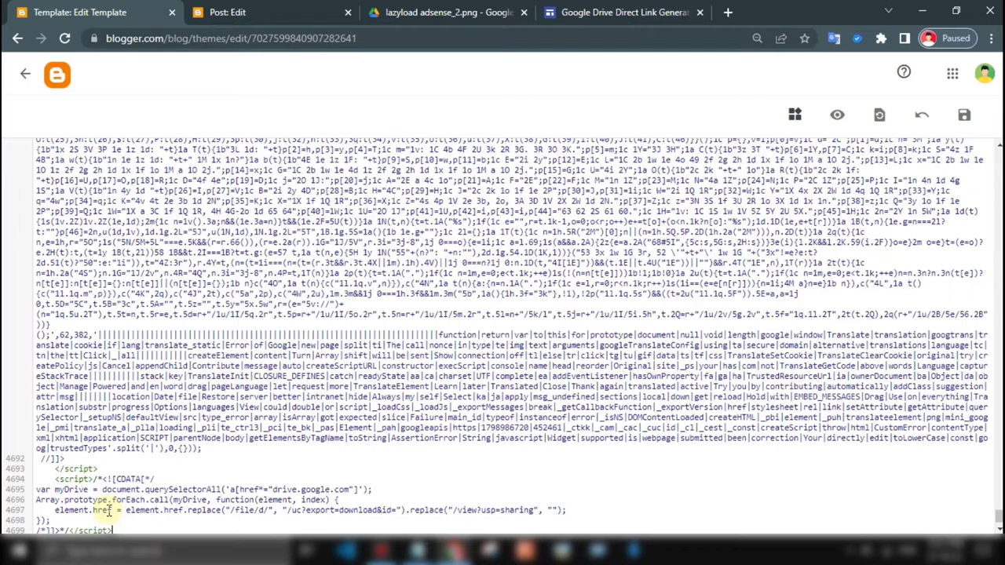
scroll("down", 3)
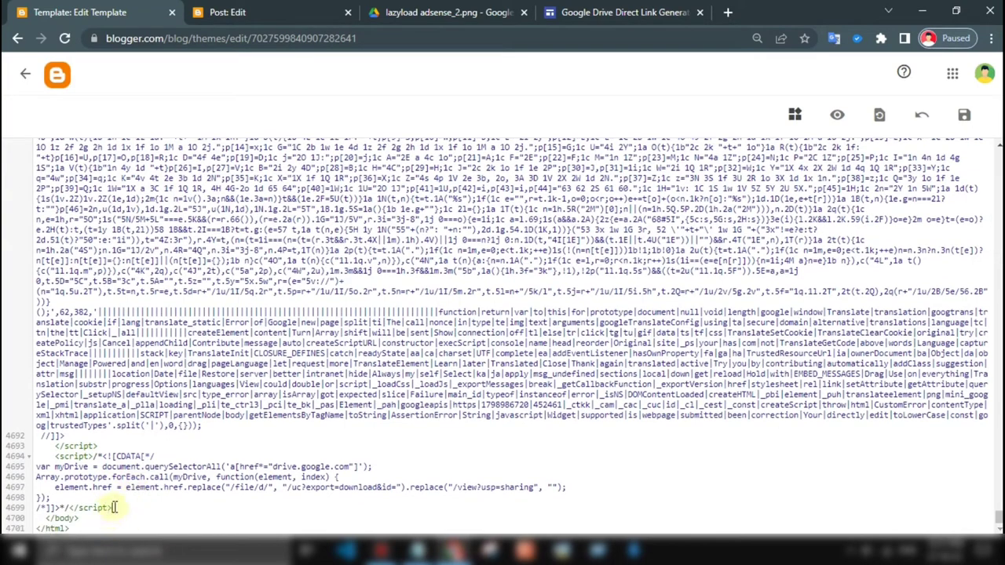
left_click(963, 114)
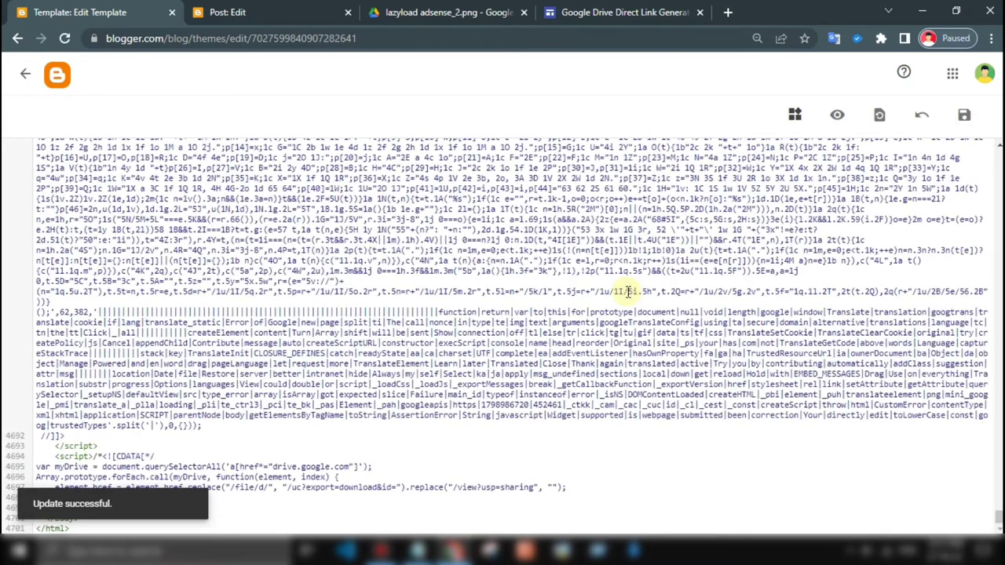
left_click(226, 12)
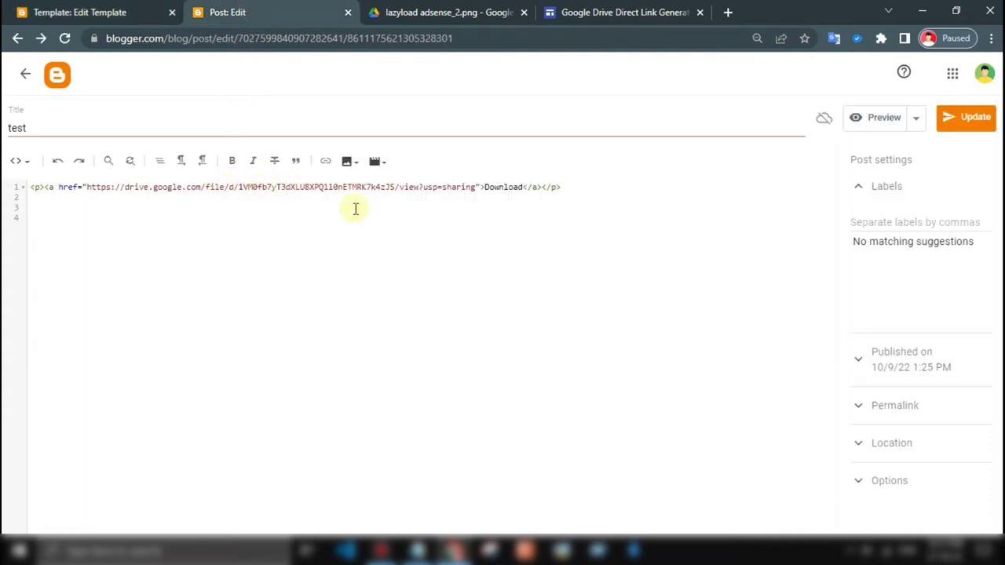
Discard the unsaved post changes and view the published test post on the blog
left_click(25, 73)
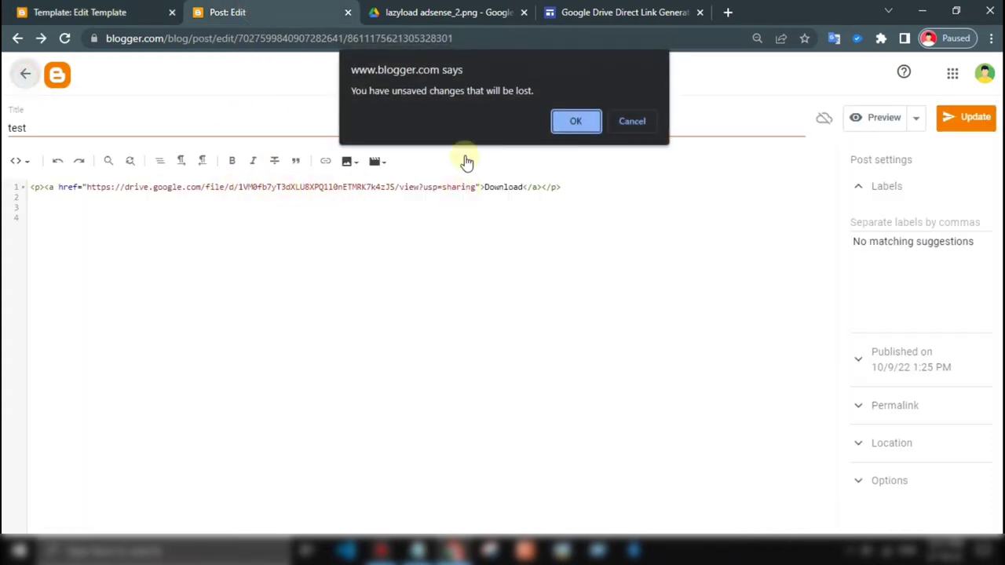
left_click(575, 121)
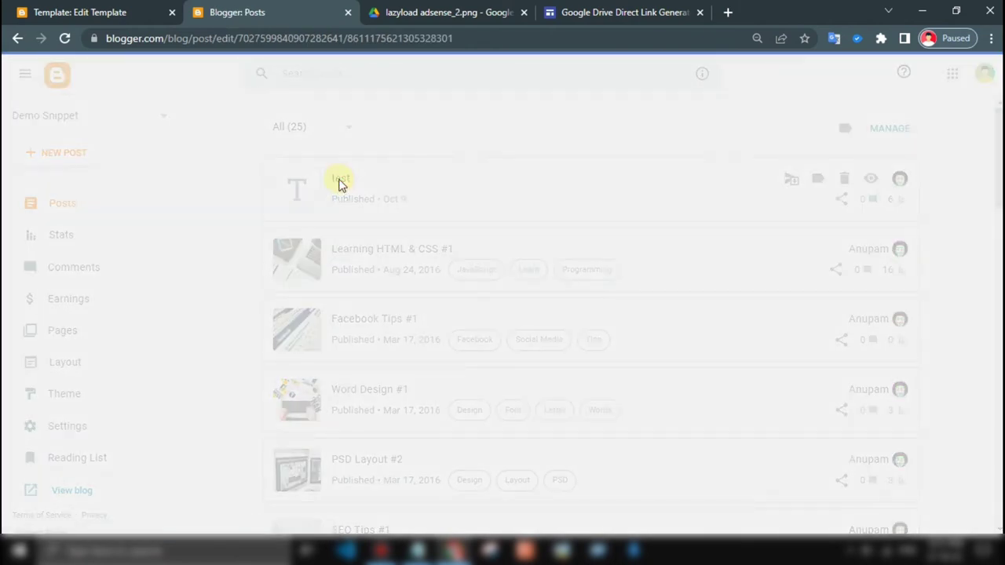
left_click(341, 188)
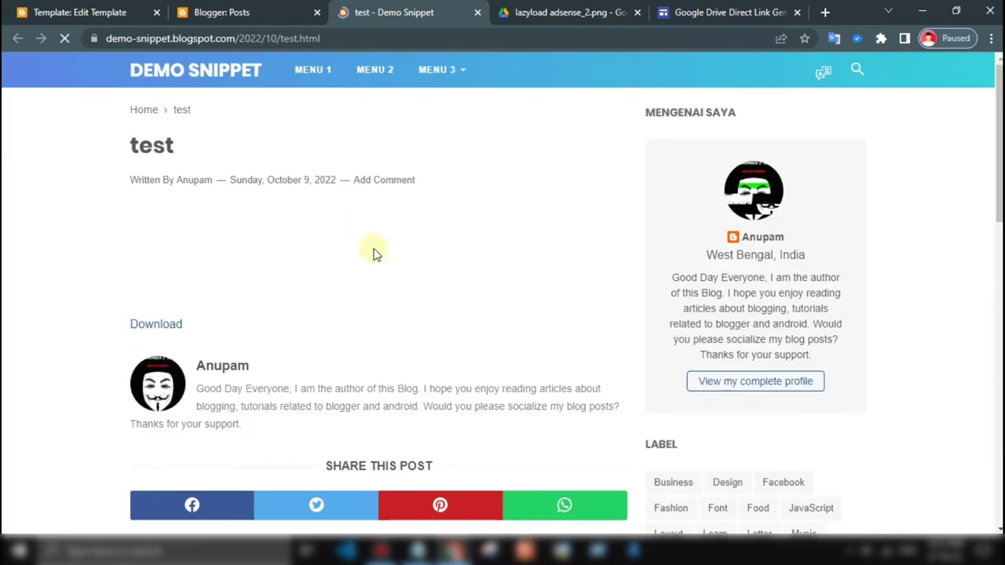
Follow the post's Download link, which now carries the Drive export=download address
scroll("down", 3)
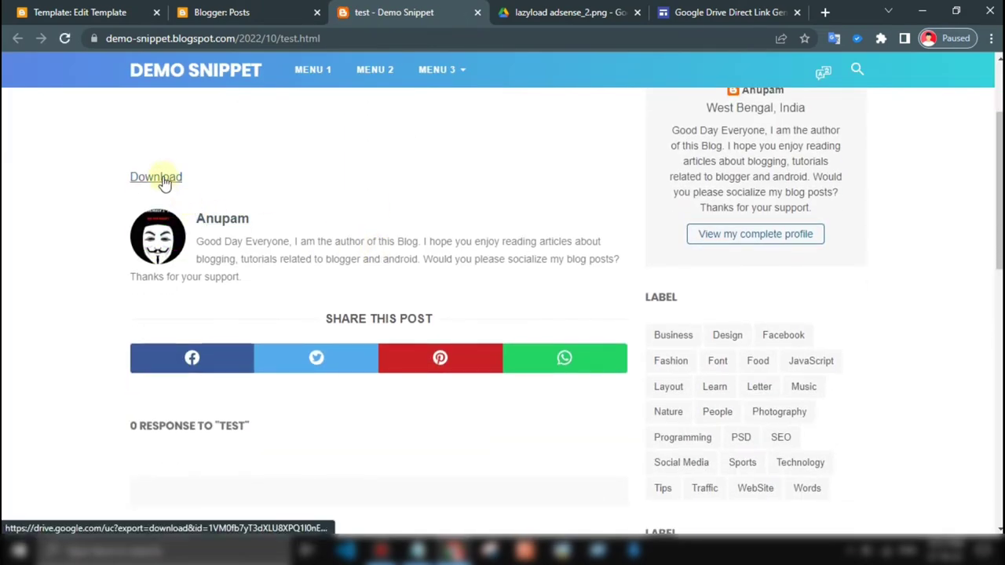
left_click(156, 176)
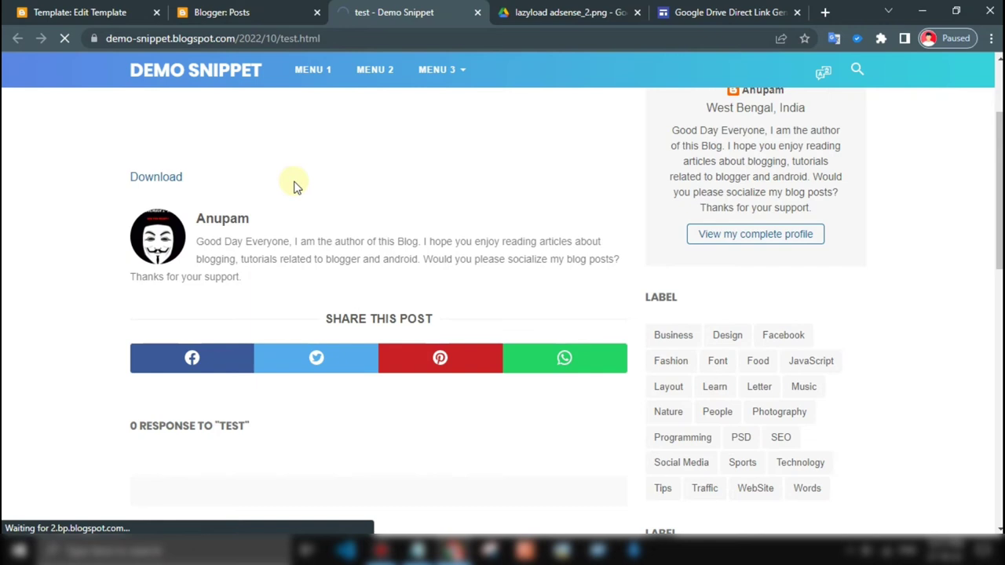